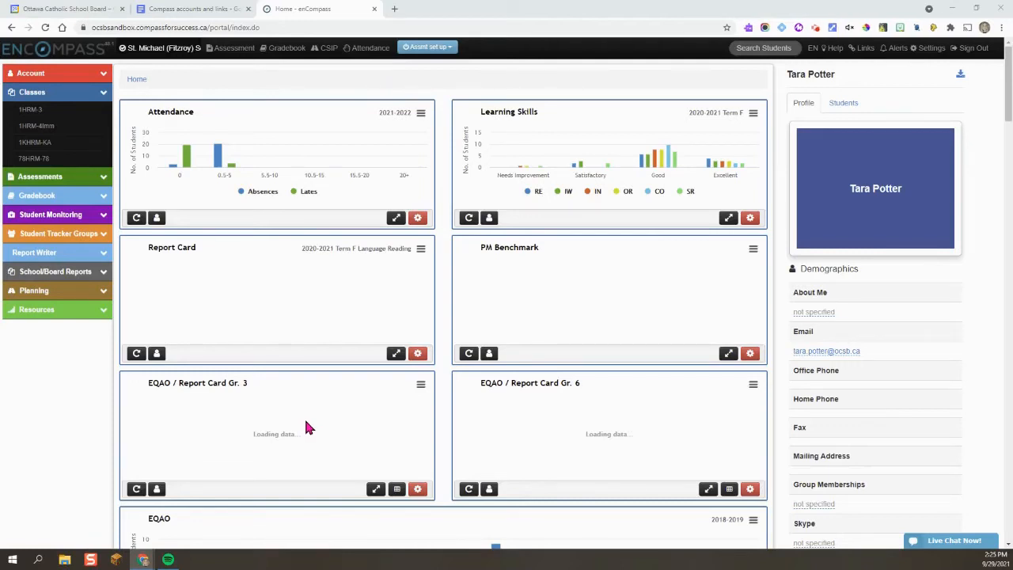
mouse_move(750, 207)
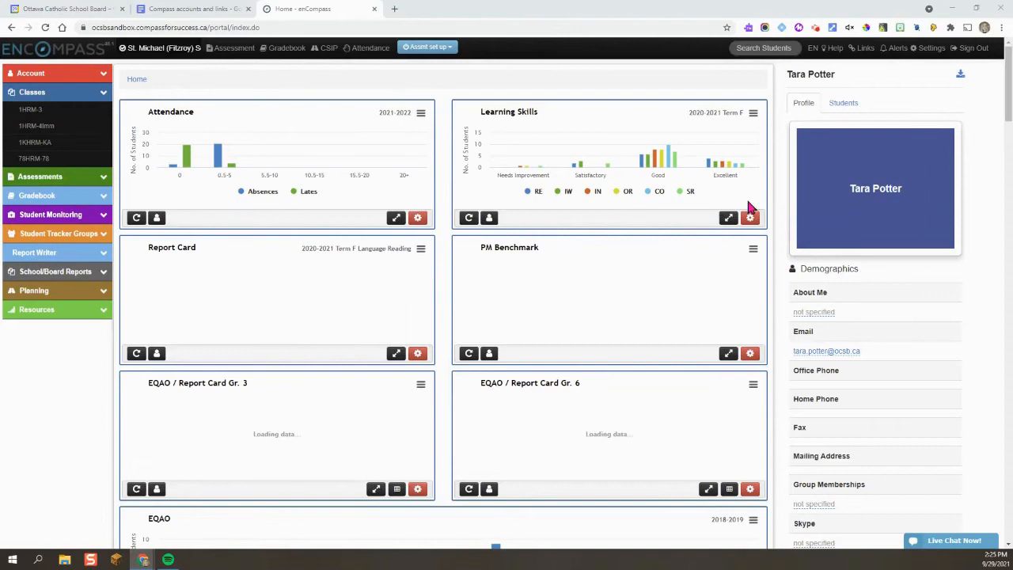
mouse_move(118, 206)
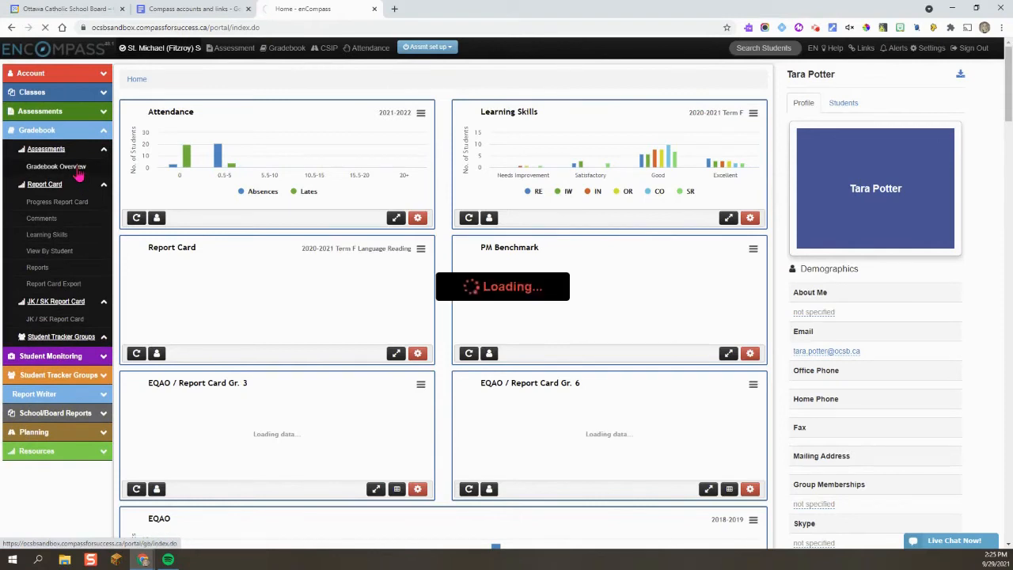
Open the 1HRM-3 Gradebook Overview and view the first student's summary as a parent.
click(56, 166)
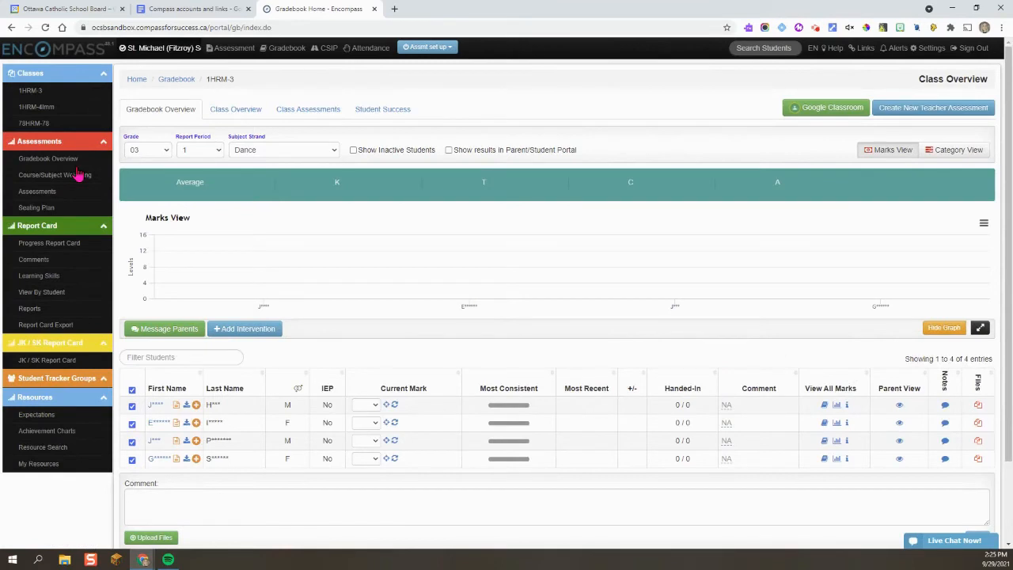
mouse_move(276, 404)
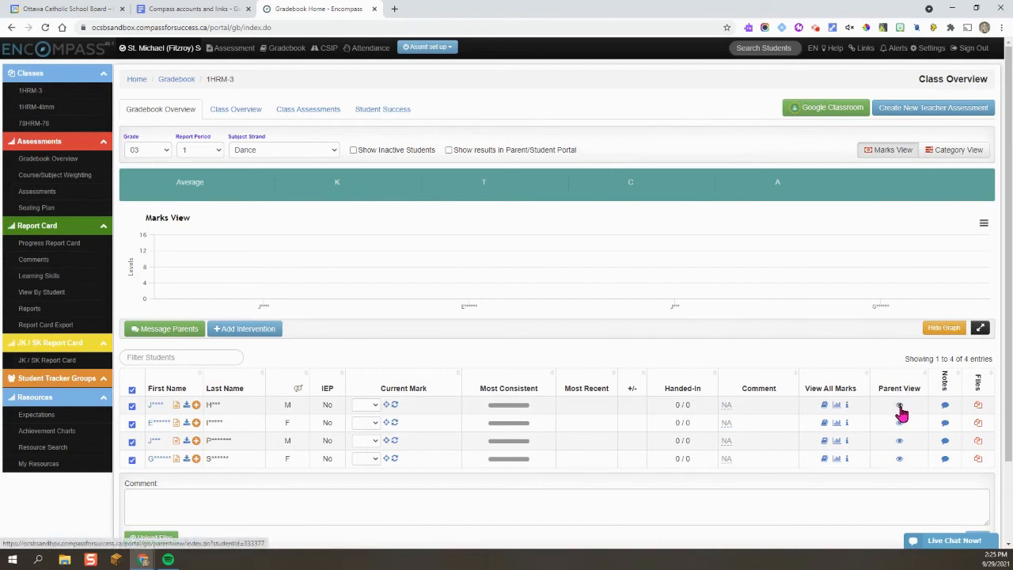
click(899, 404)
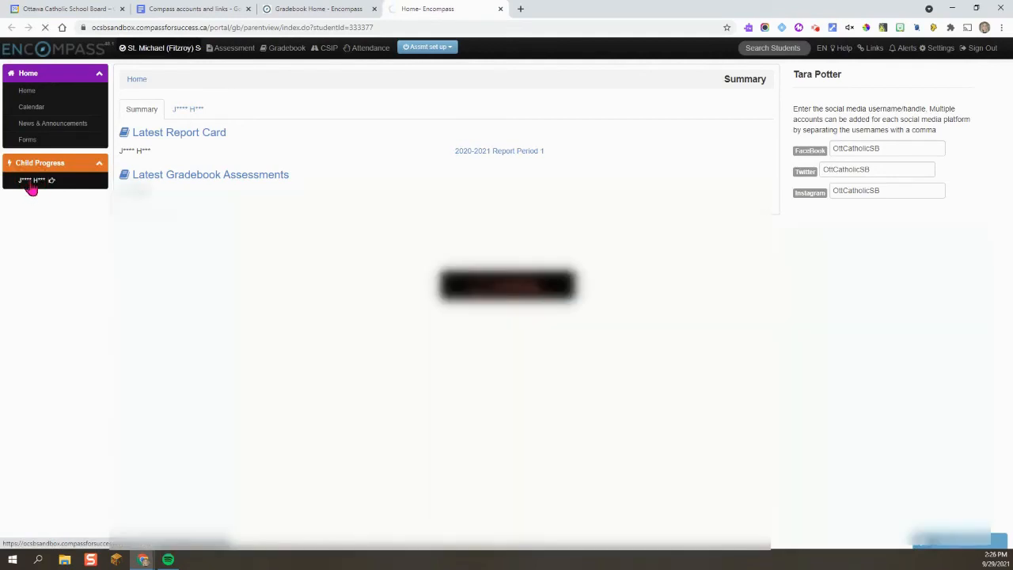
Open the student's Child Progress page with the report card legend and marks.
click(32, 180)
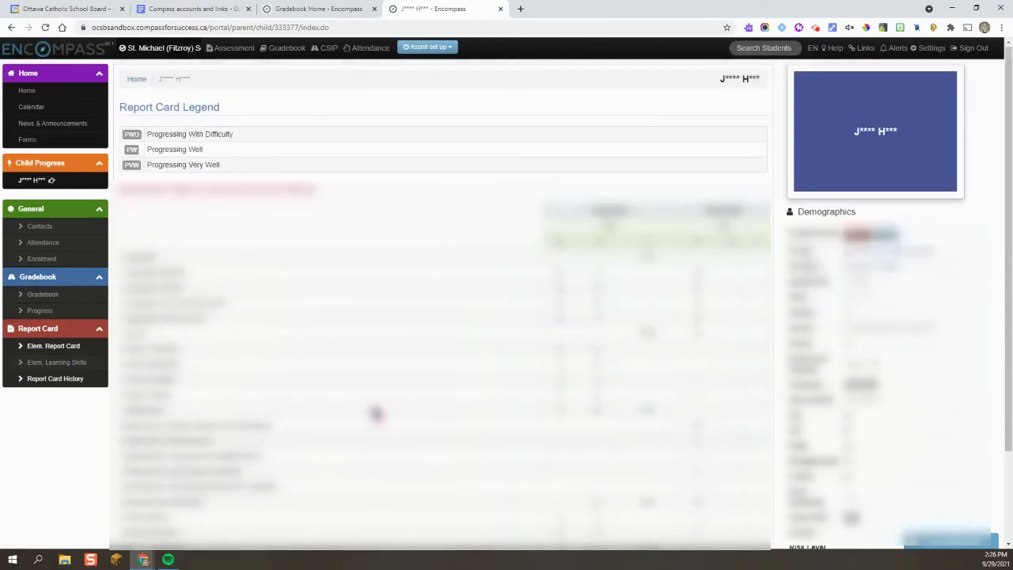
Show the Report Card History listing the 2019–2021 report cards with download links.
click(55, 378)
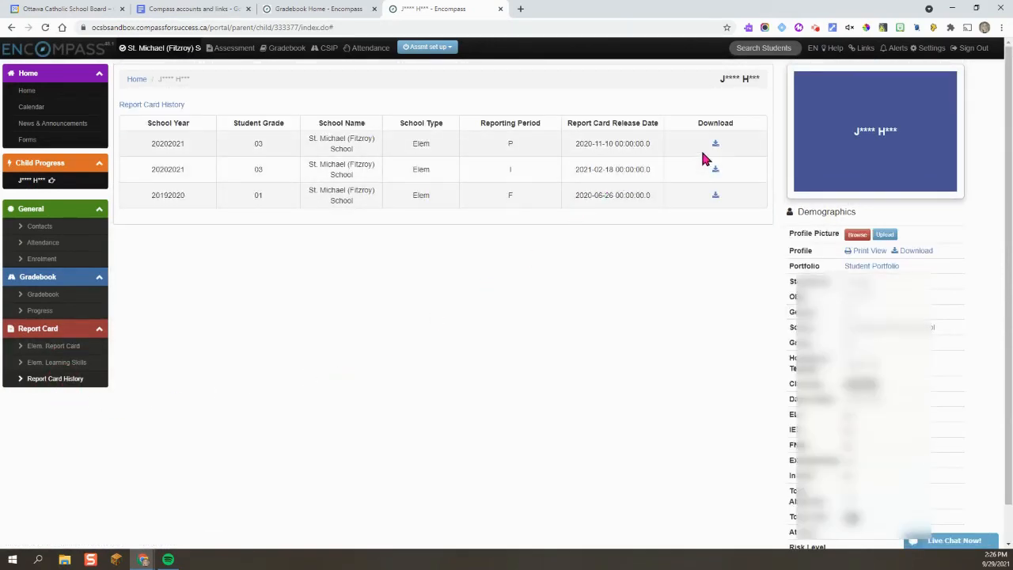
mouse_move(714, 151)
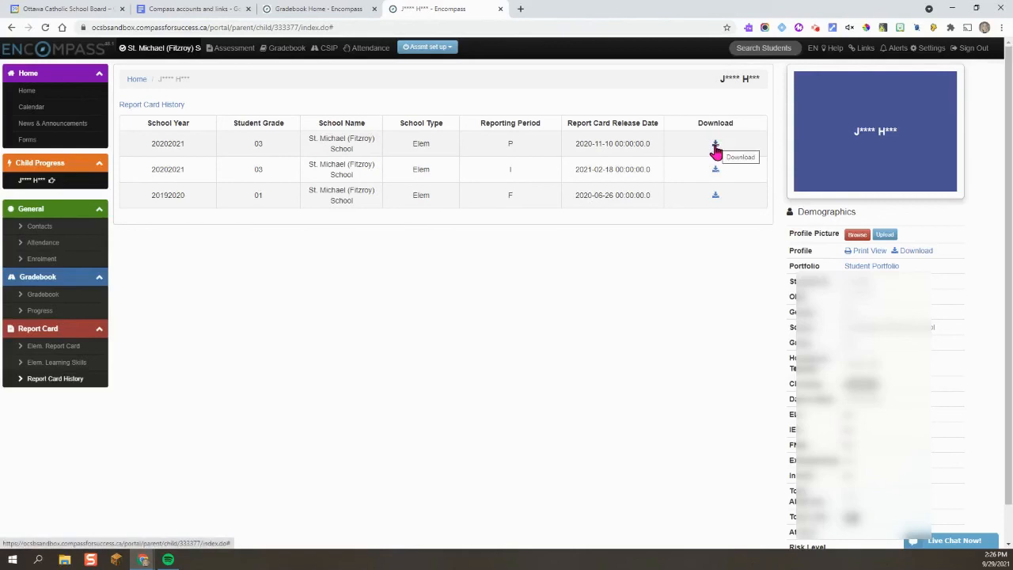